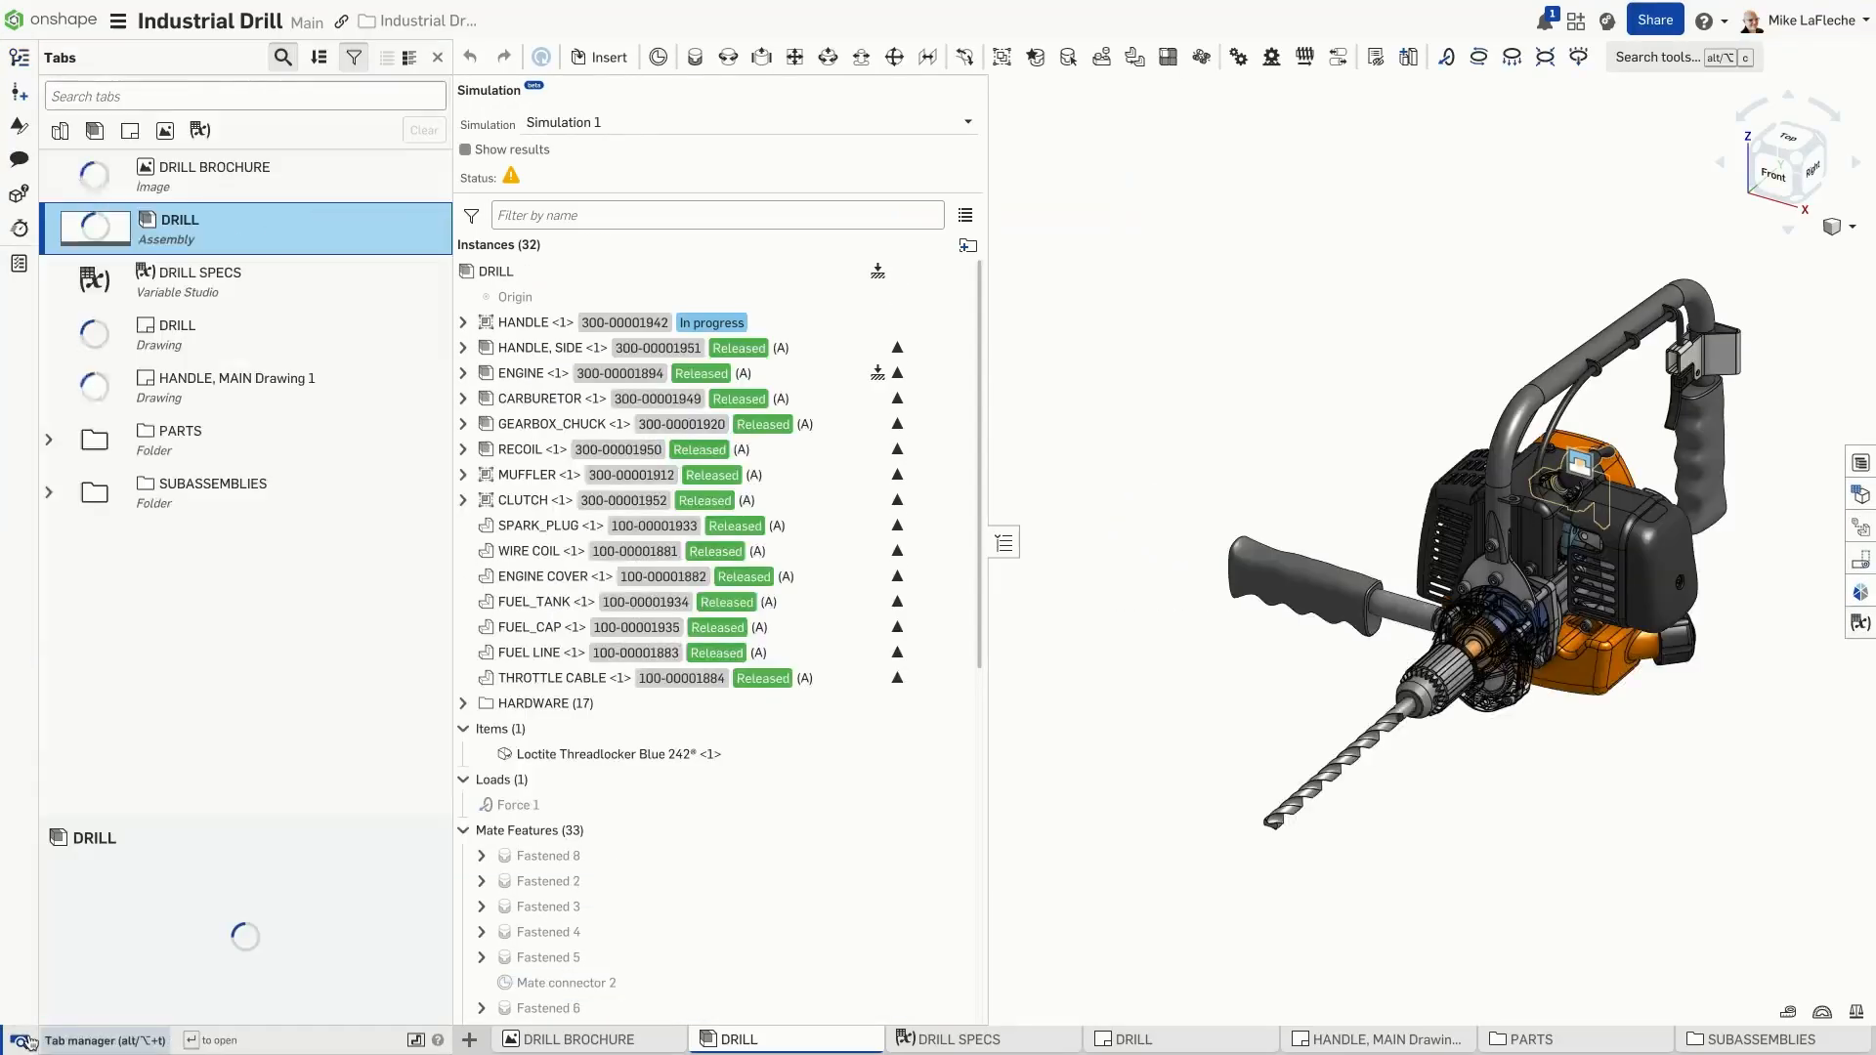
From Documents, open the Industrial Drill folder and list its components at latest revisions
{"action": "left_click", "coordinate": [180, 222]}
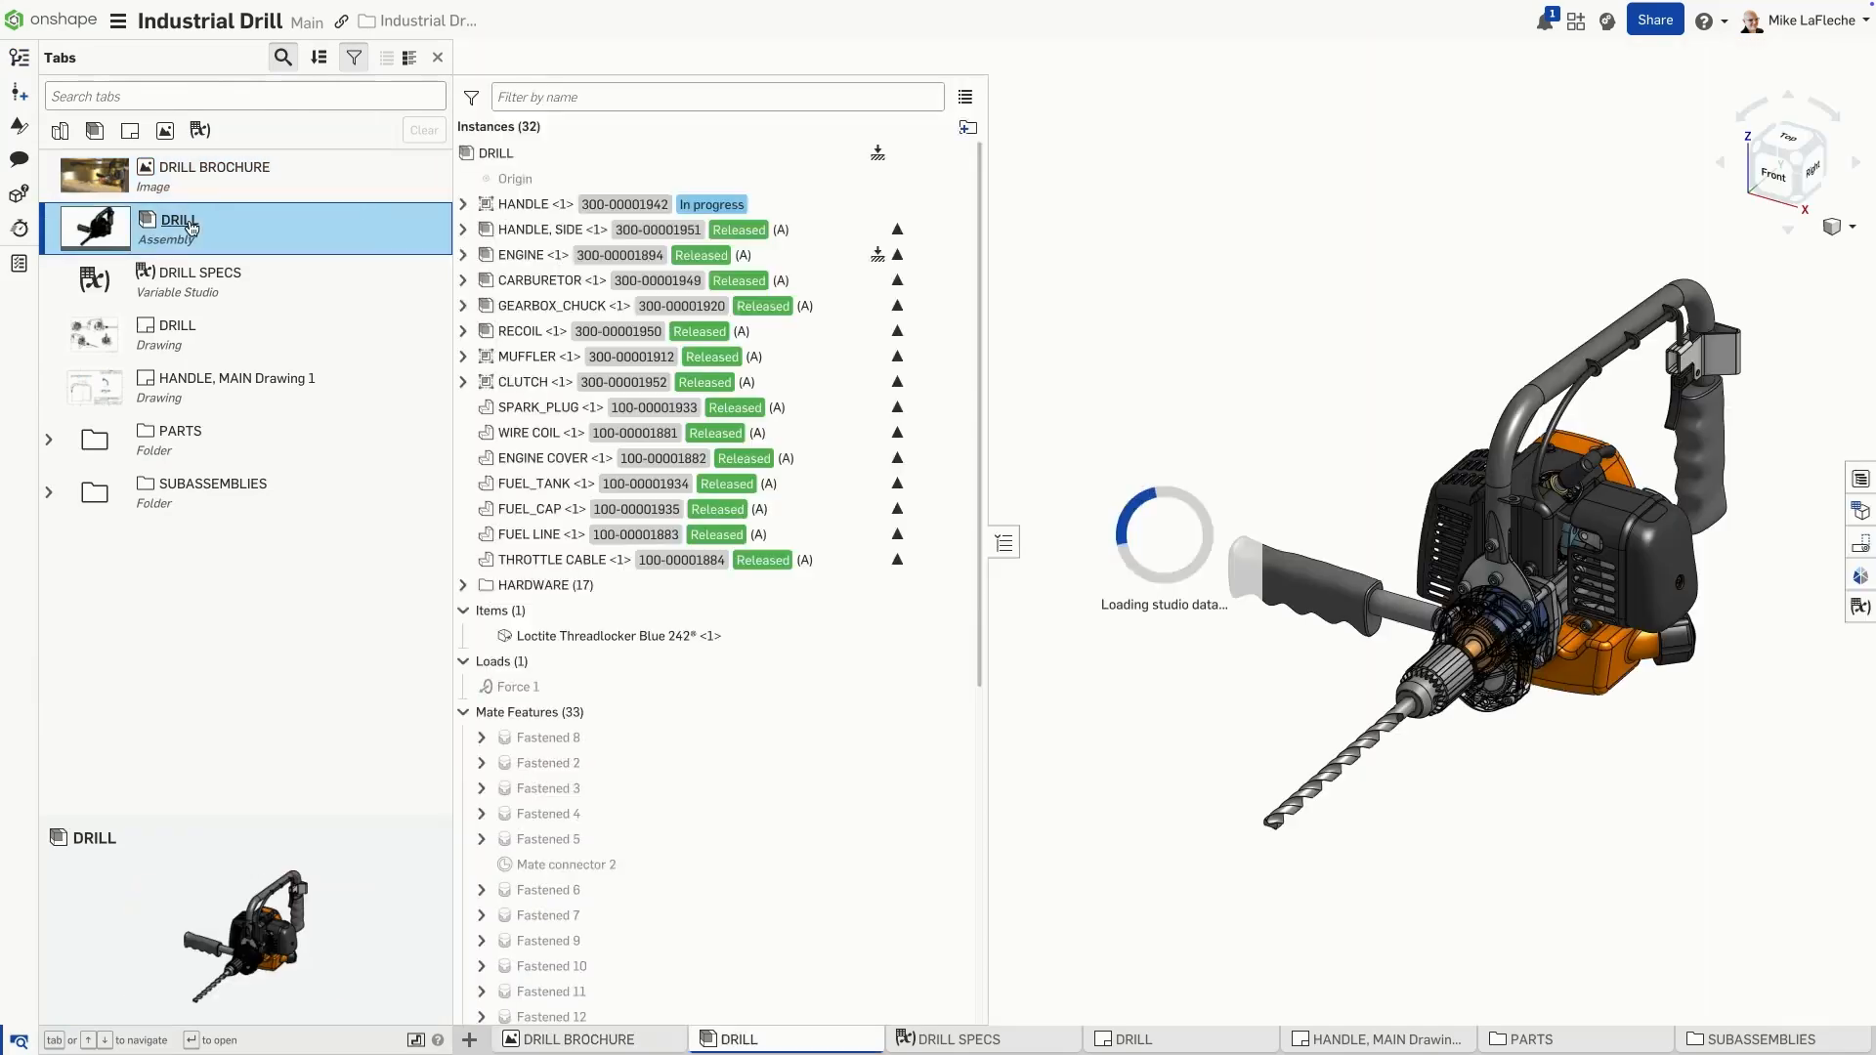
{"action": "left_click", "coordinate": [202, 280]}
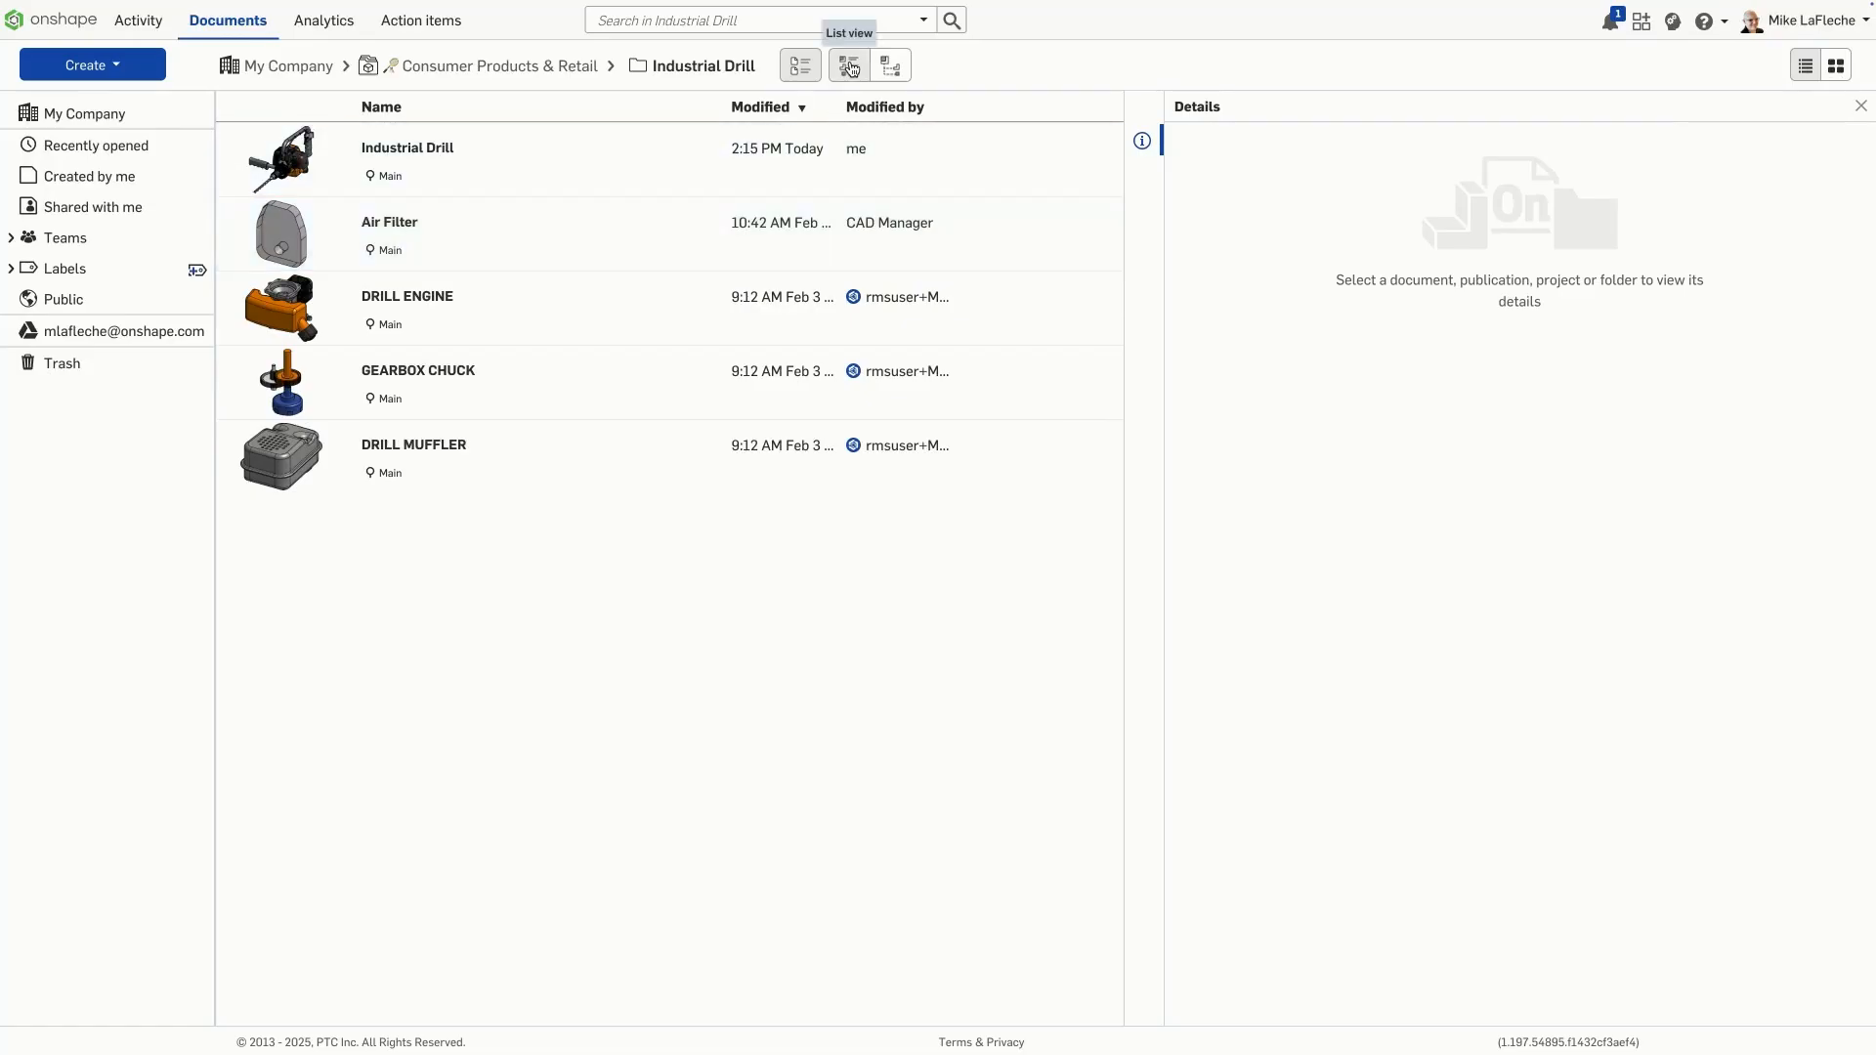
{"action": "left_click", "coordinate": [844, 66]}
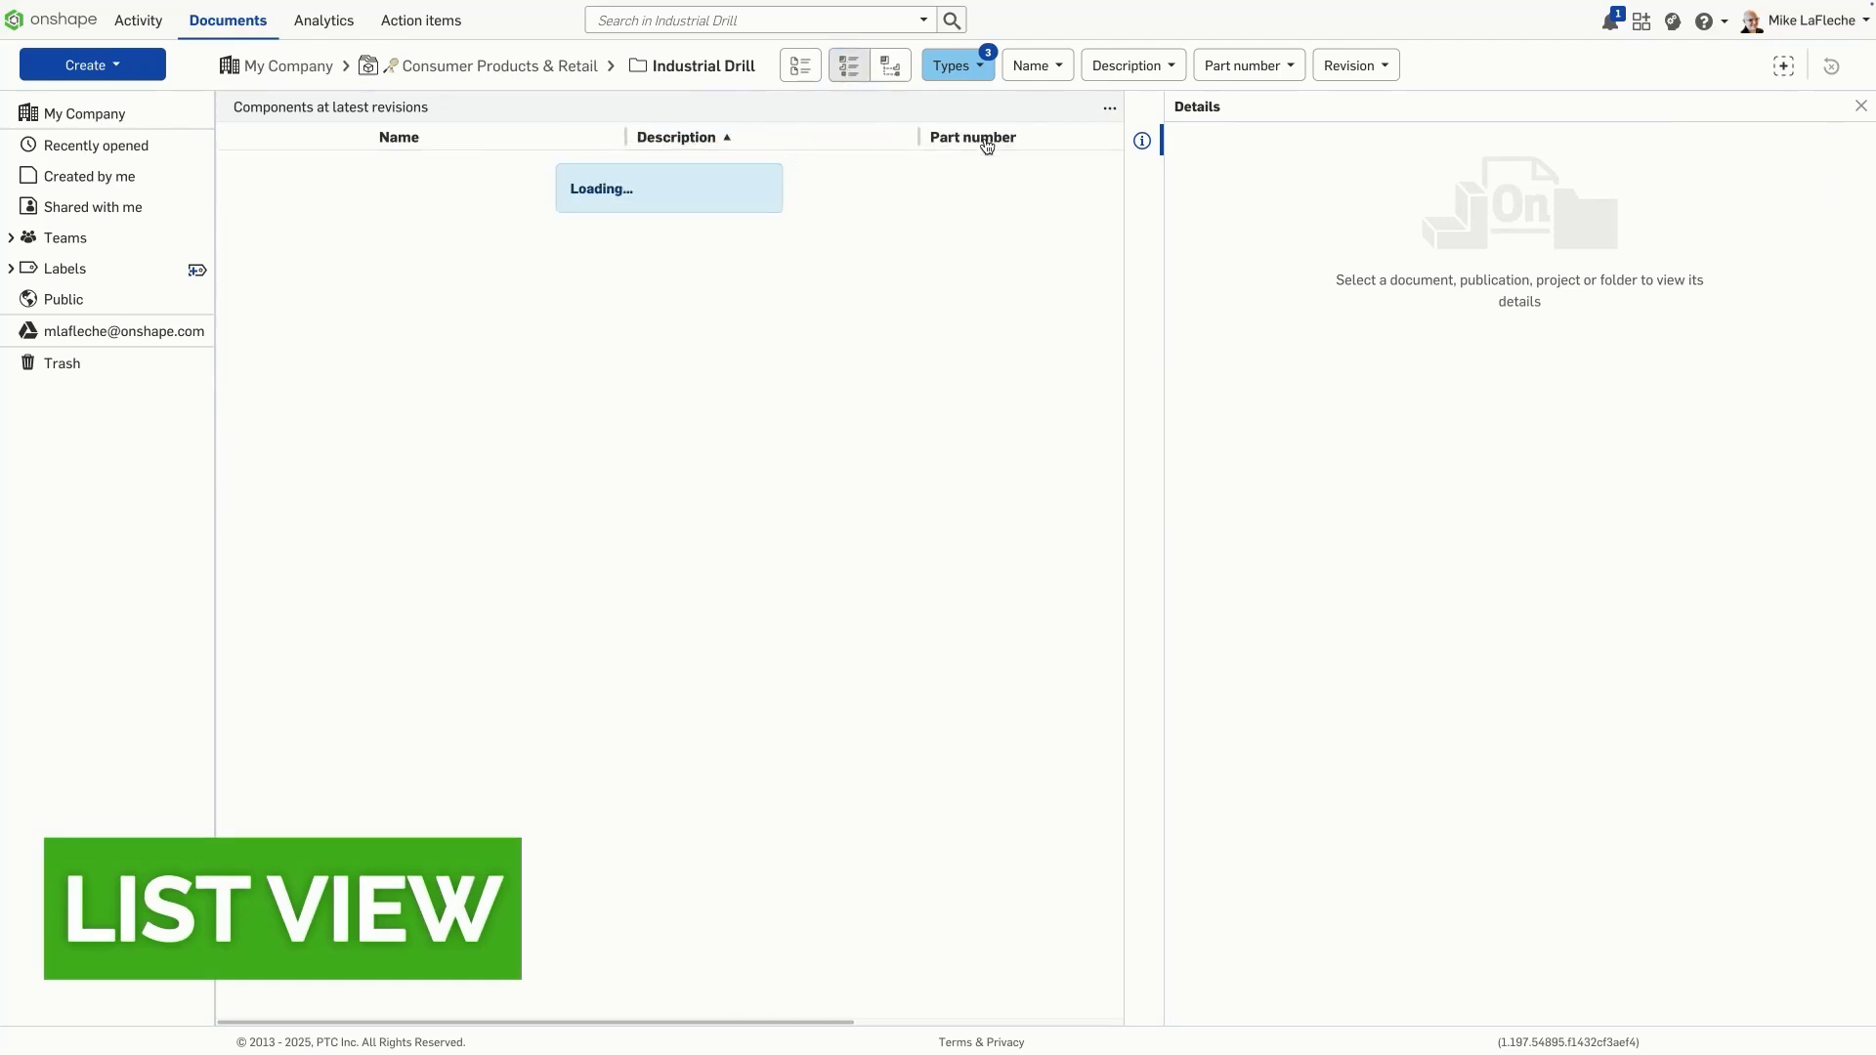
Filter component names by 'hand' to show HANDLE and HANDLE, BRACKET
{"action": "left_click", "coordinate": [1037, 66]}
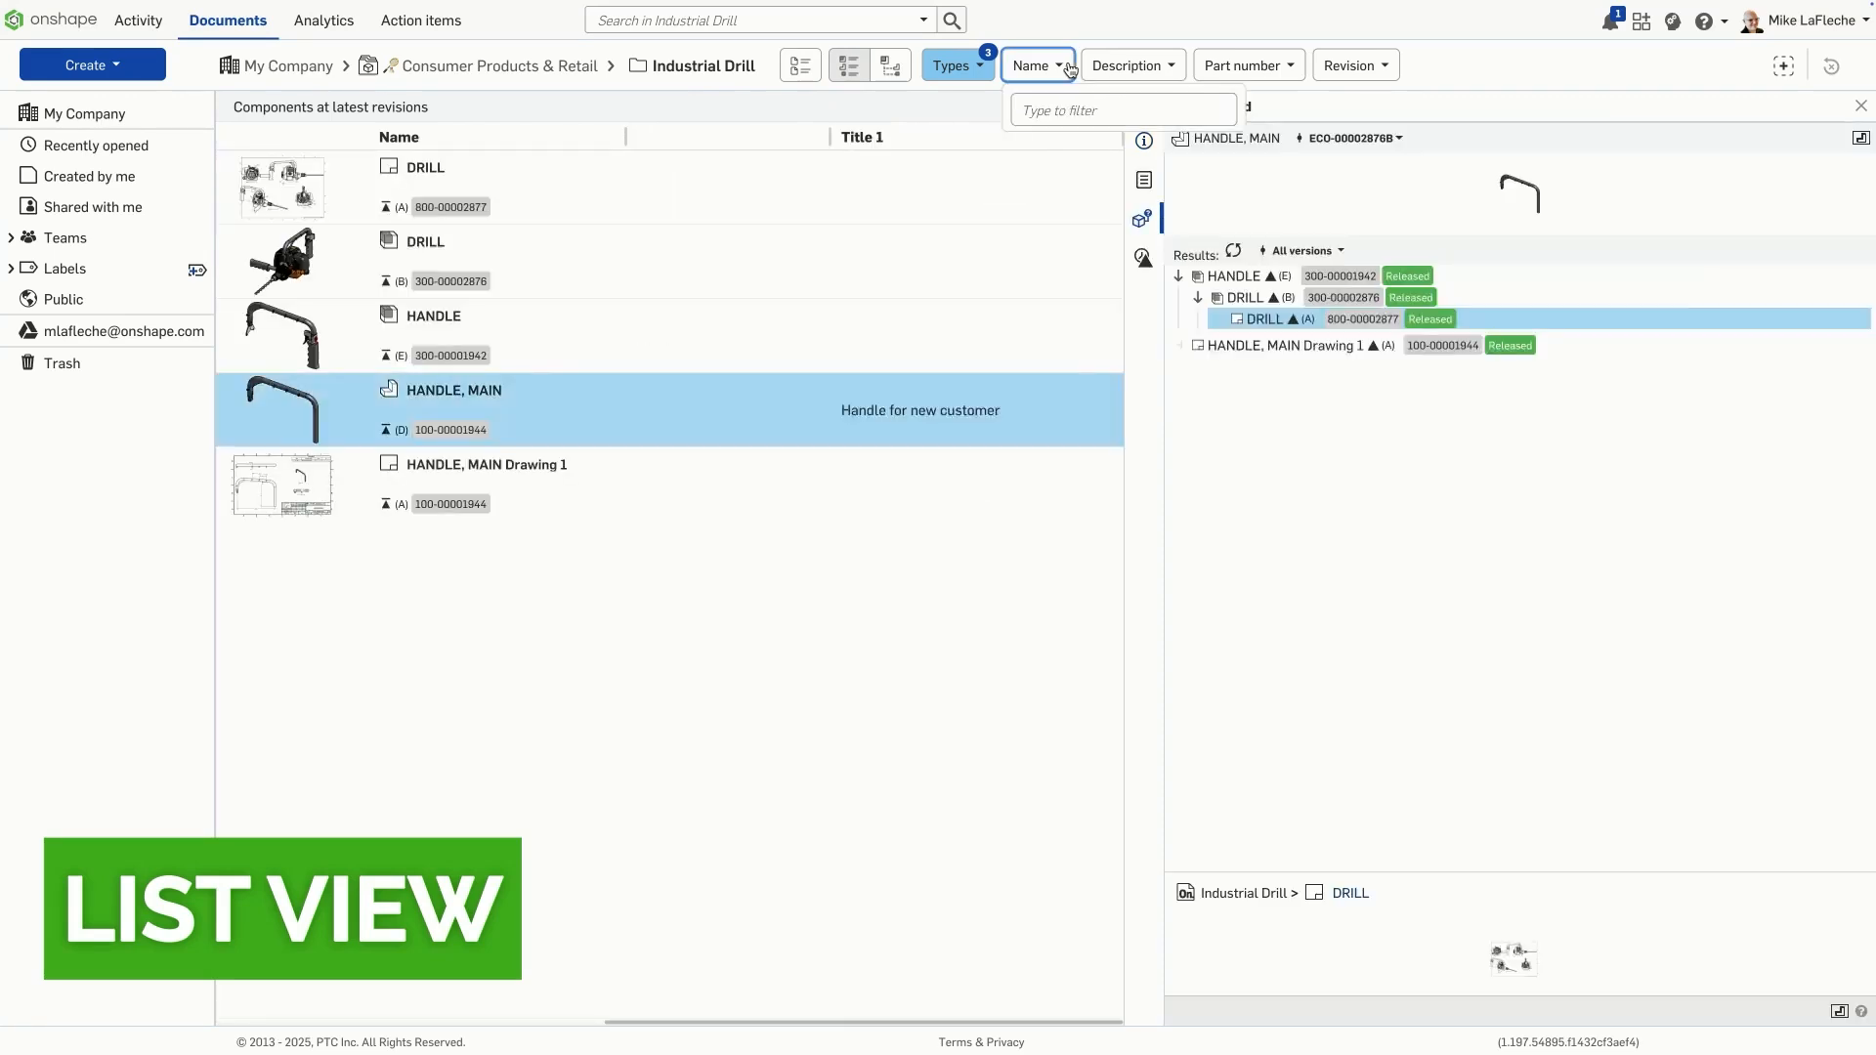
{"action": "type", "text": "hand"}
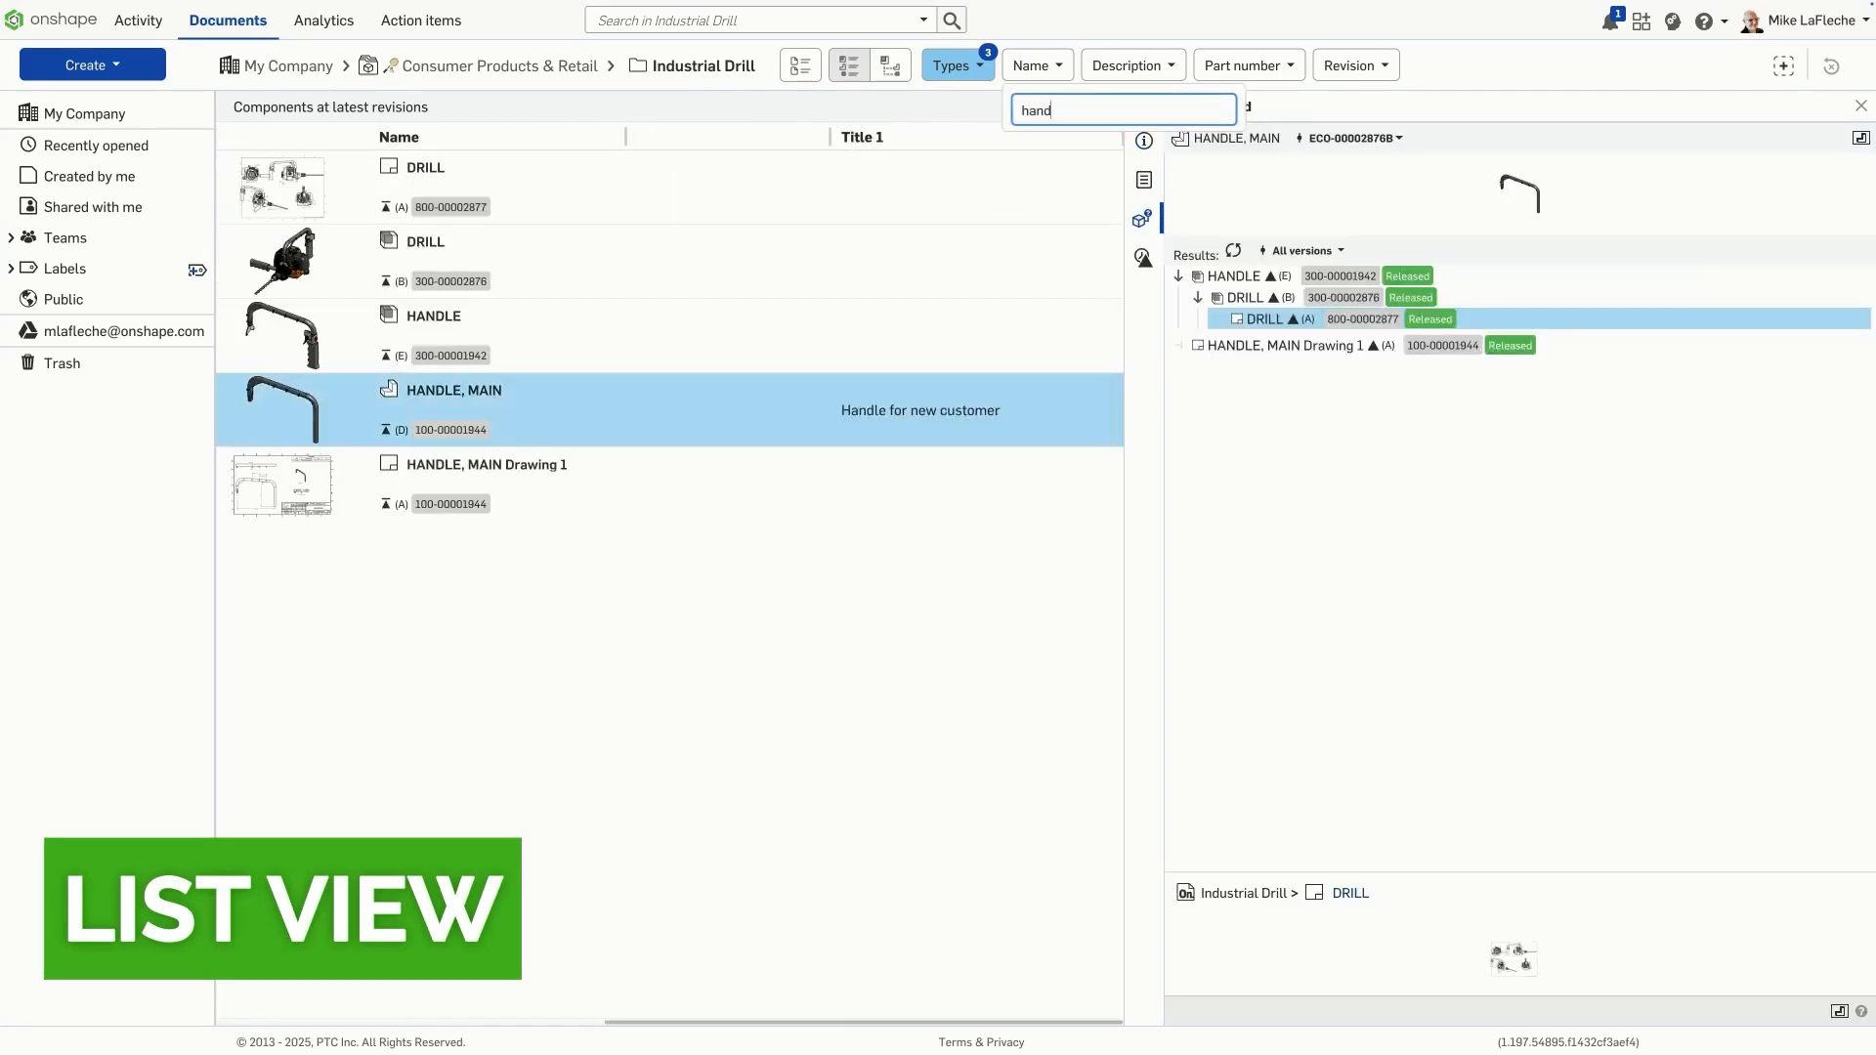
{"action": "left_click", "coordinate": [1019, 146]}
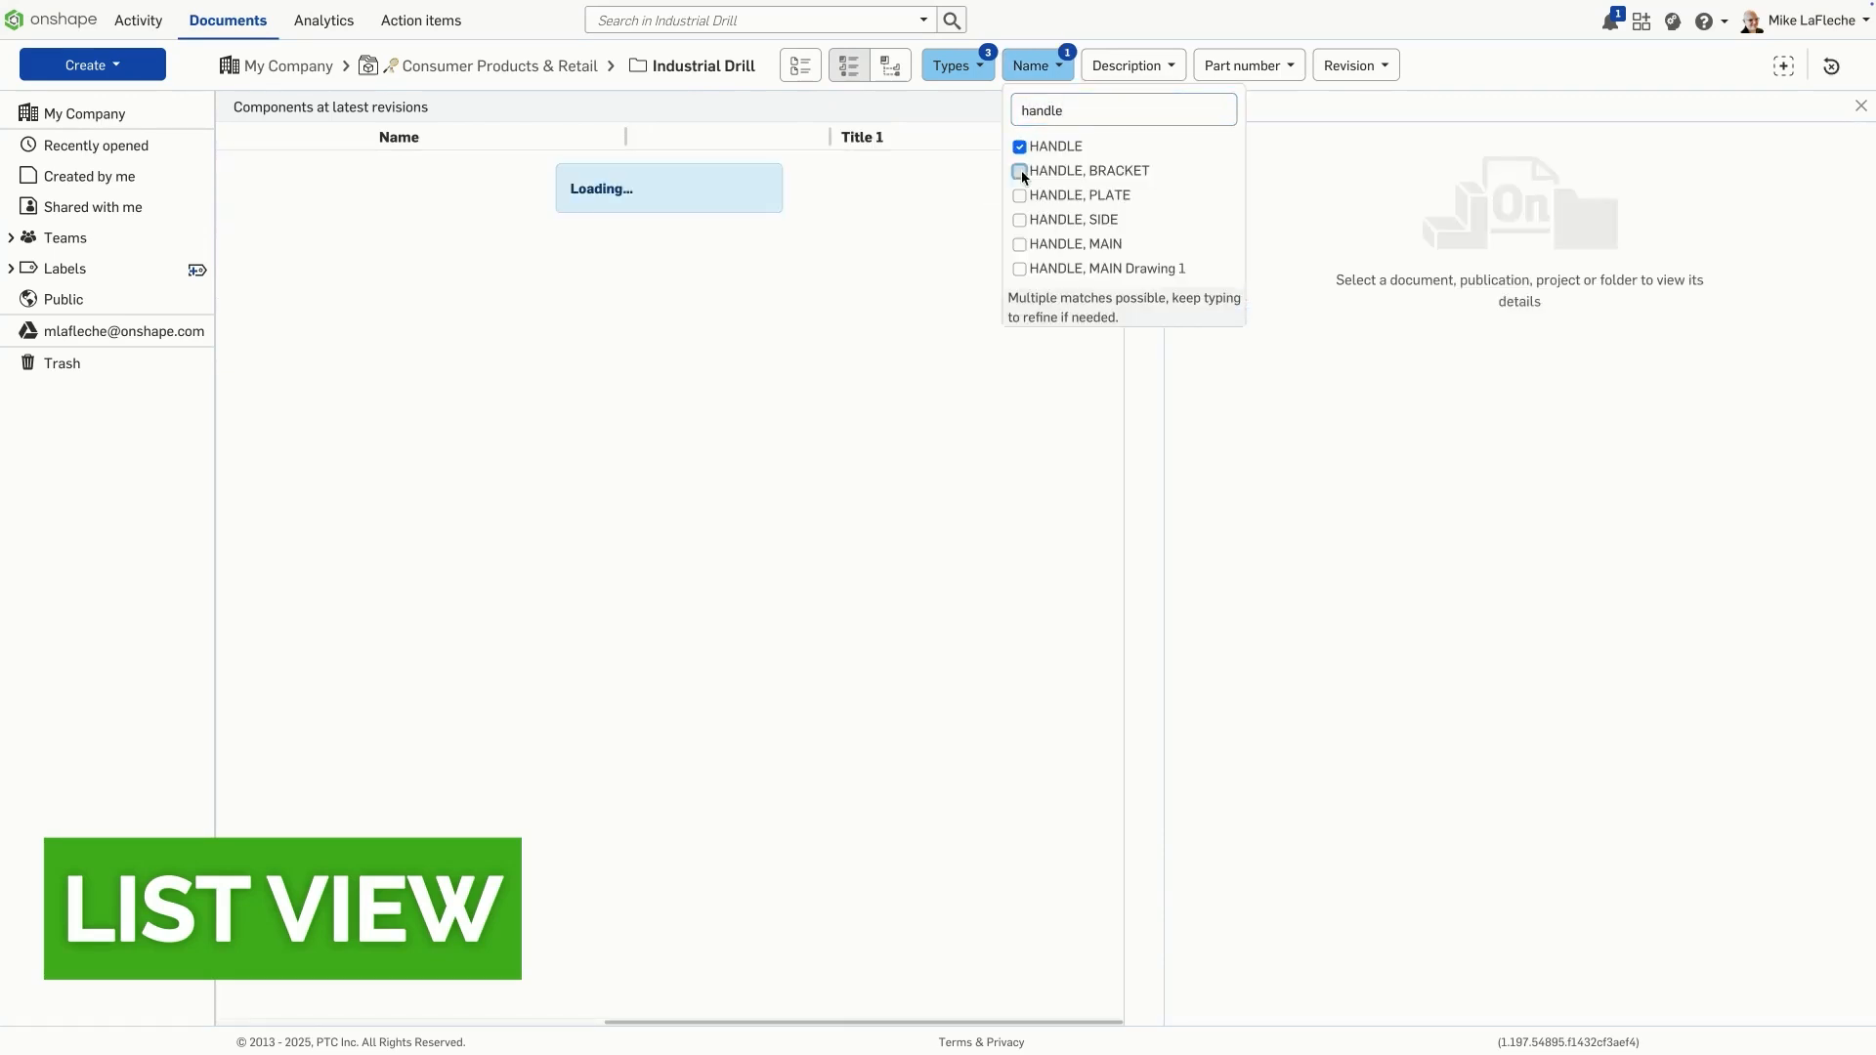
{"action": "left_click", "coordinate": [1018, 170]}
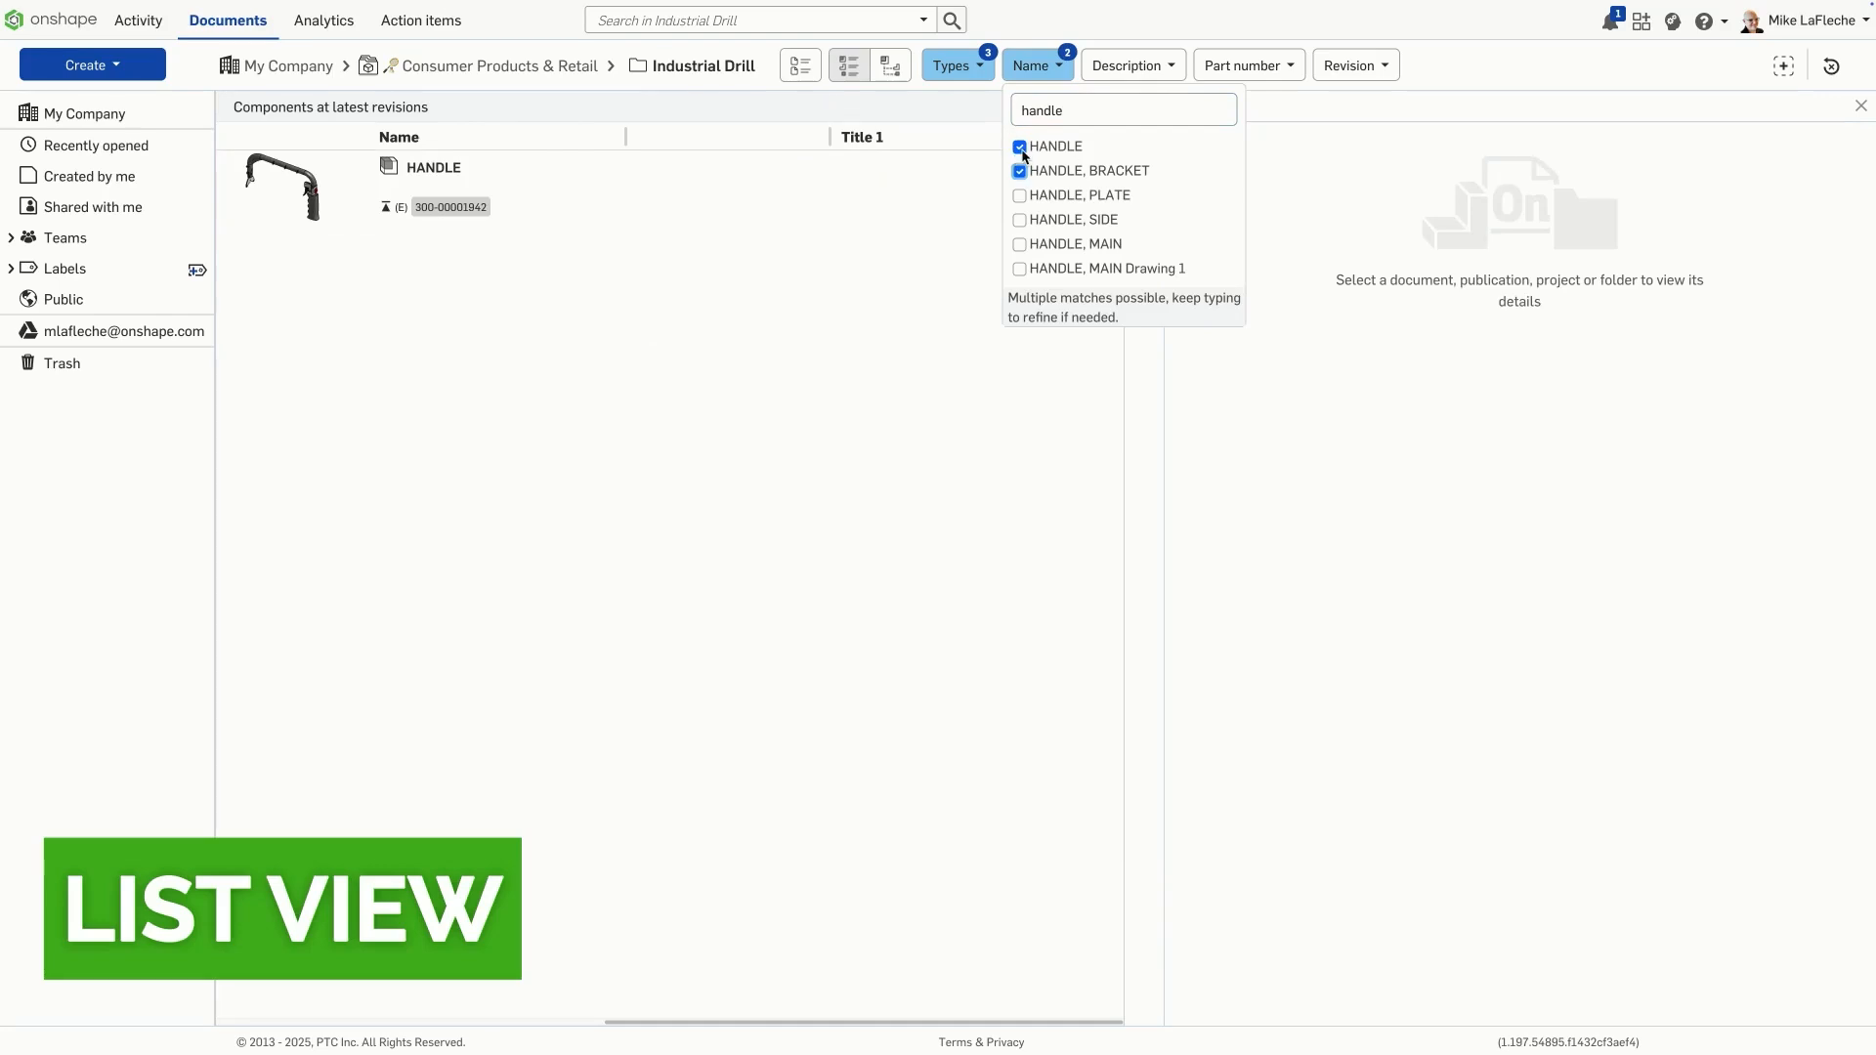
Restrict Types to Drawing, filter Name to DRILL, and open the Revision filter
{"action": "left_click", "coordinate": [950, 65]}
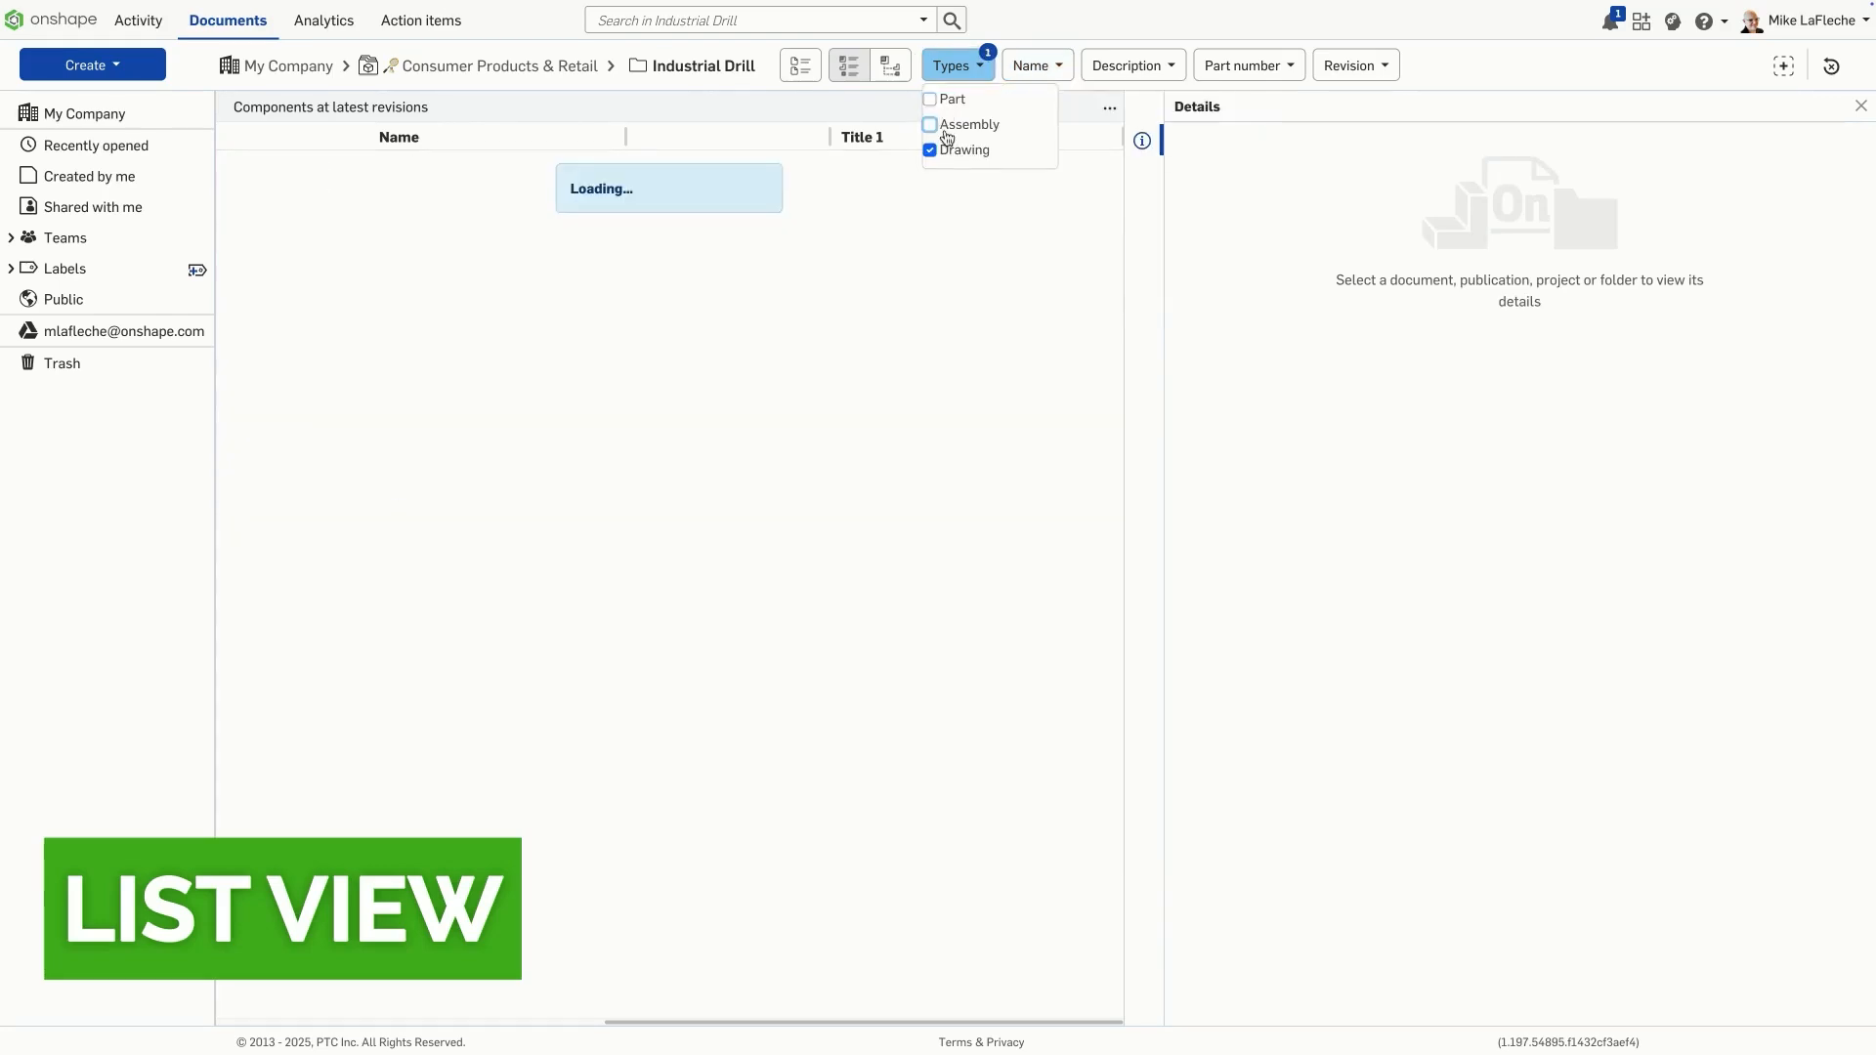
{"action": "type", "text": "handle"}
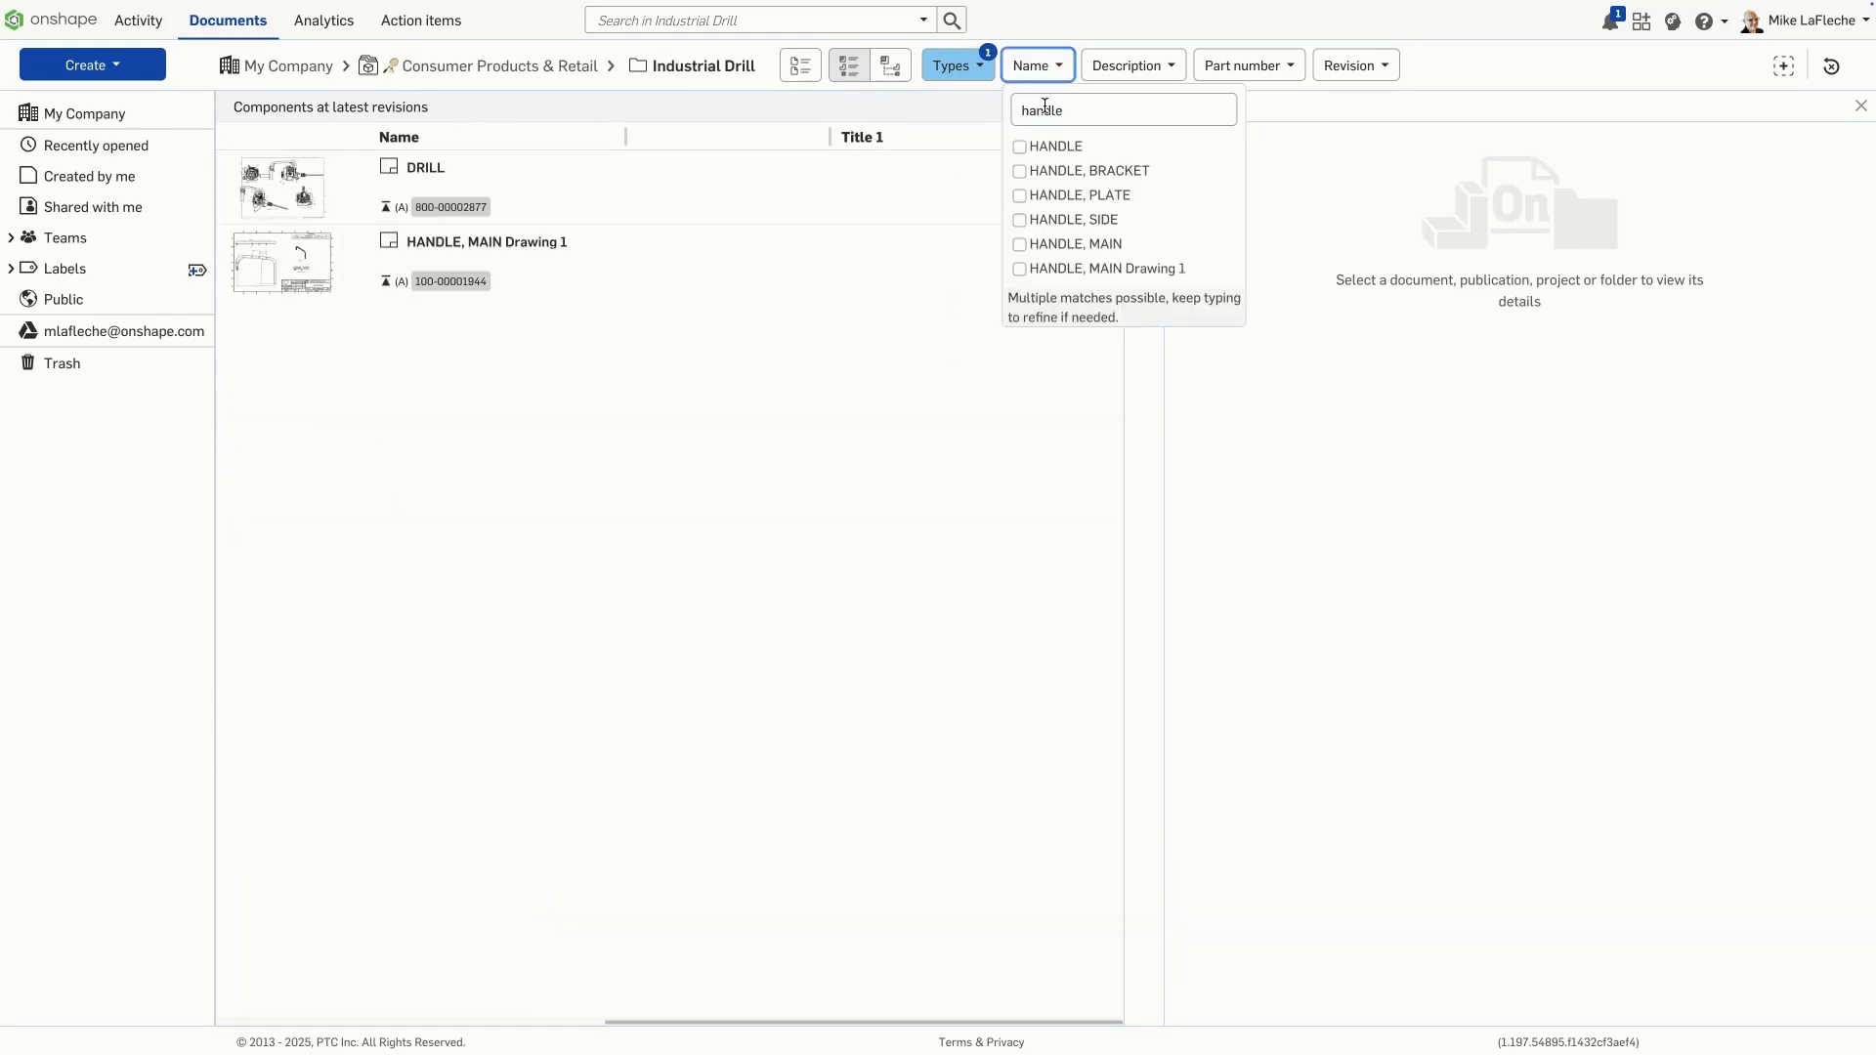
{"action": "type", "text": "drill"}
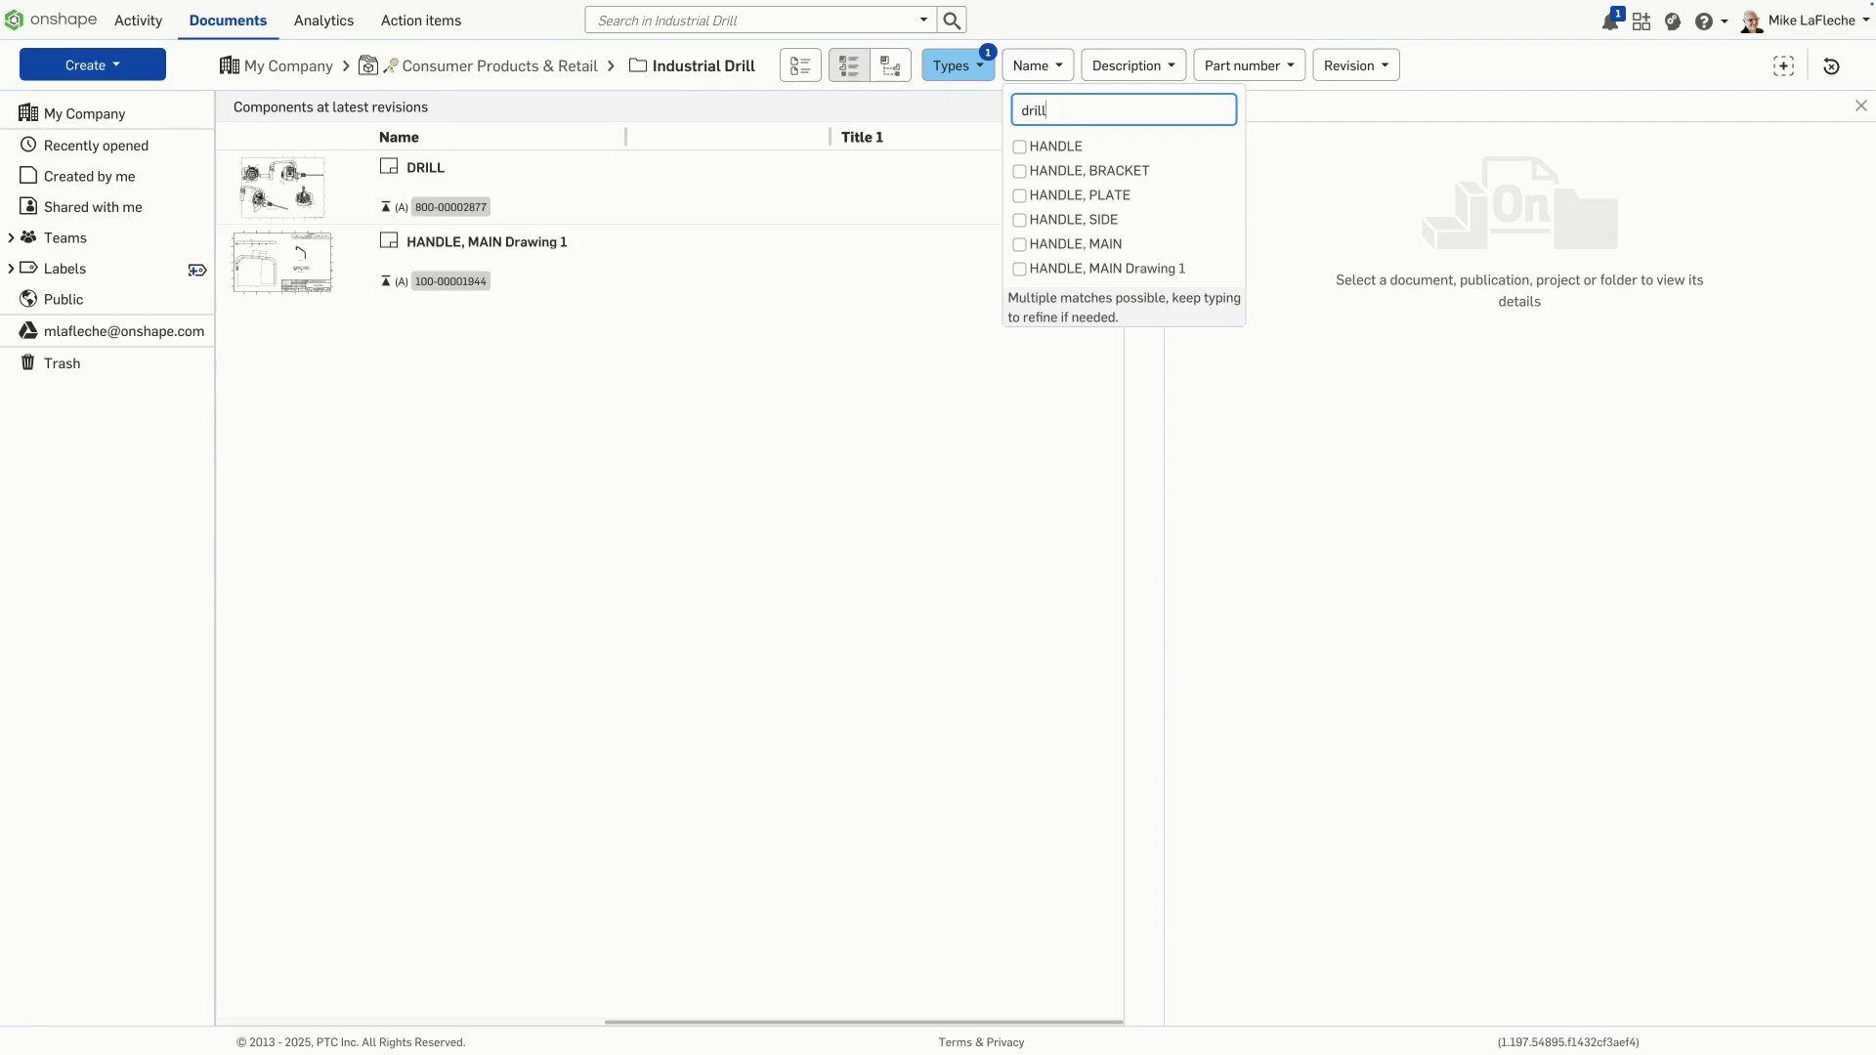
{"action": "left_click", "coordinate": [1019, 146]}
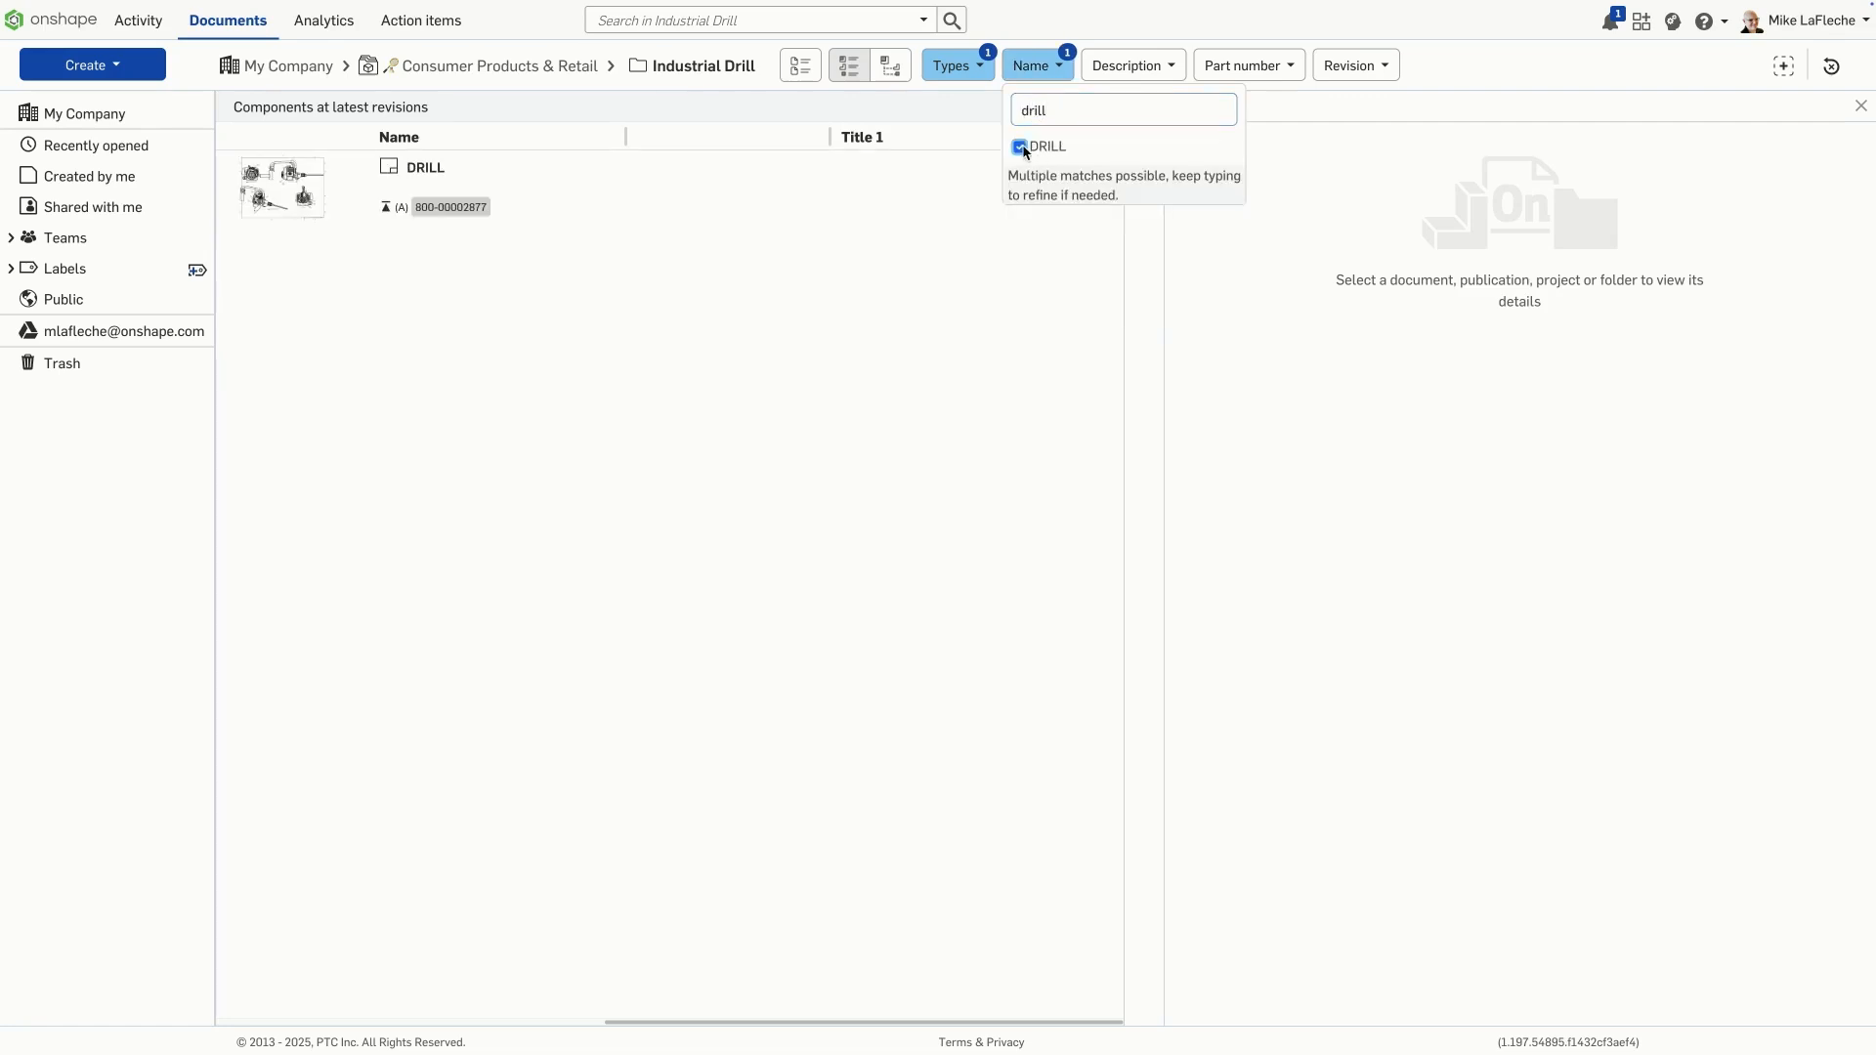
{"action": "left_click", "coordinate": [1355, 65]}
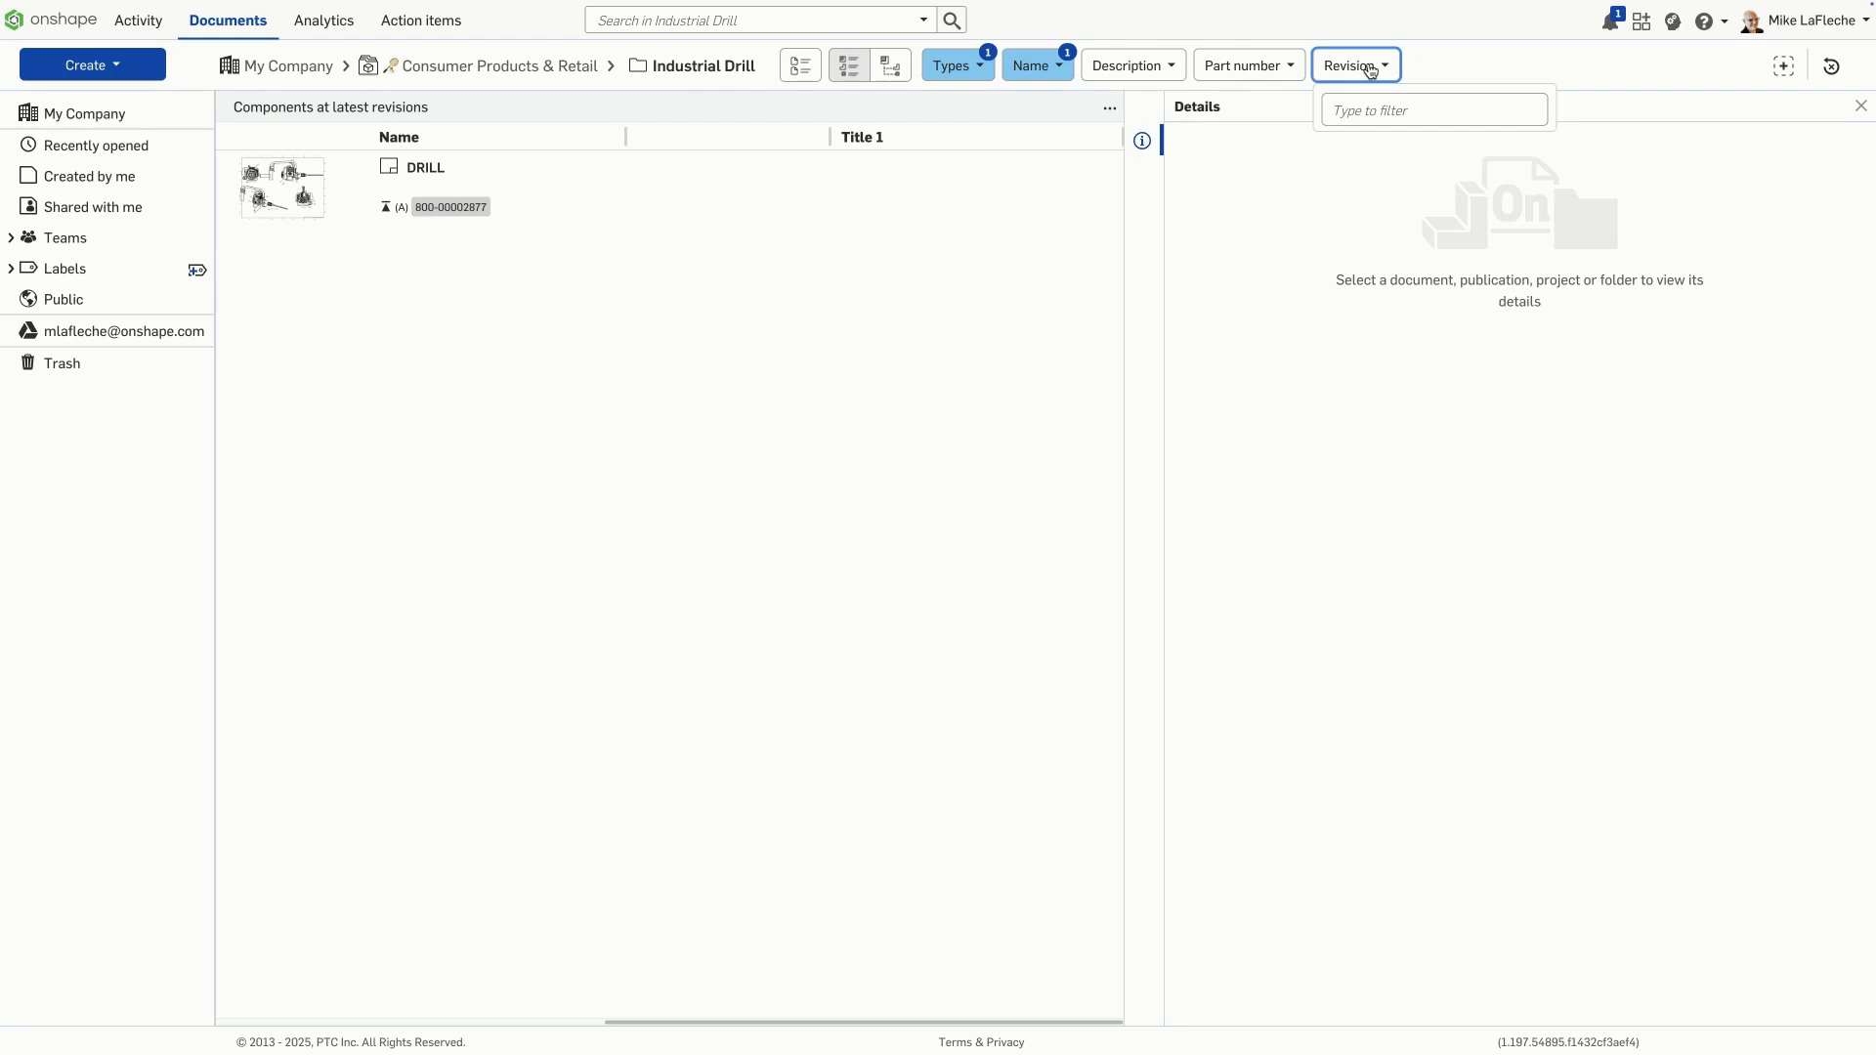
Switch the DRILL listing to the as-built Structure view with part numbers and revisions
{"action": "left_click", "coordinate": [890, 65]}
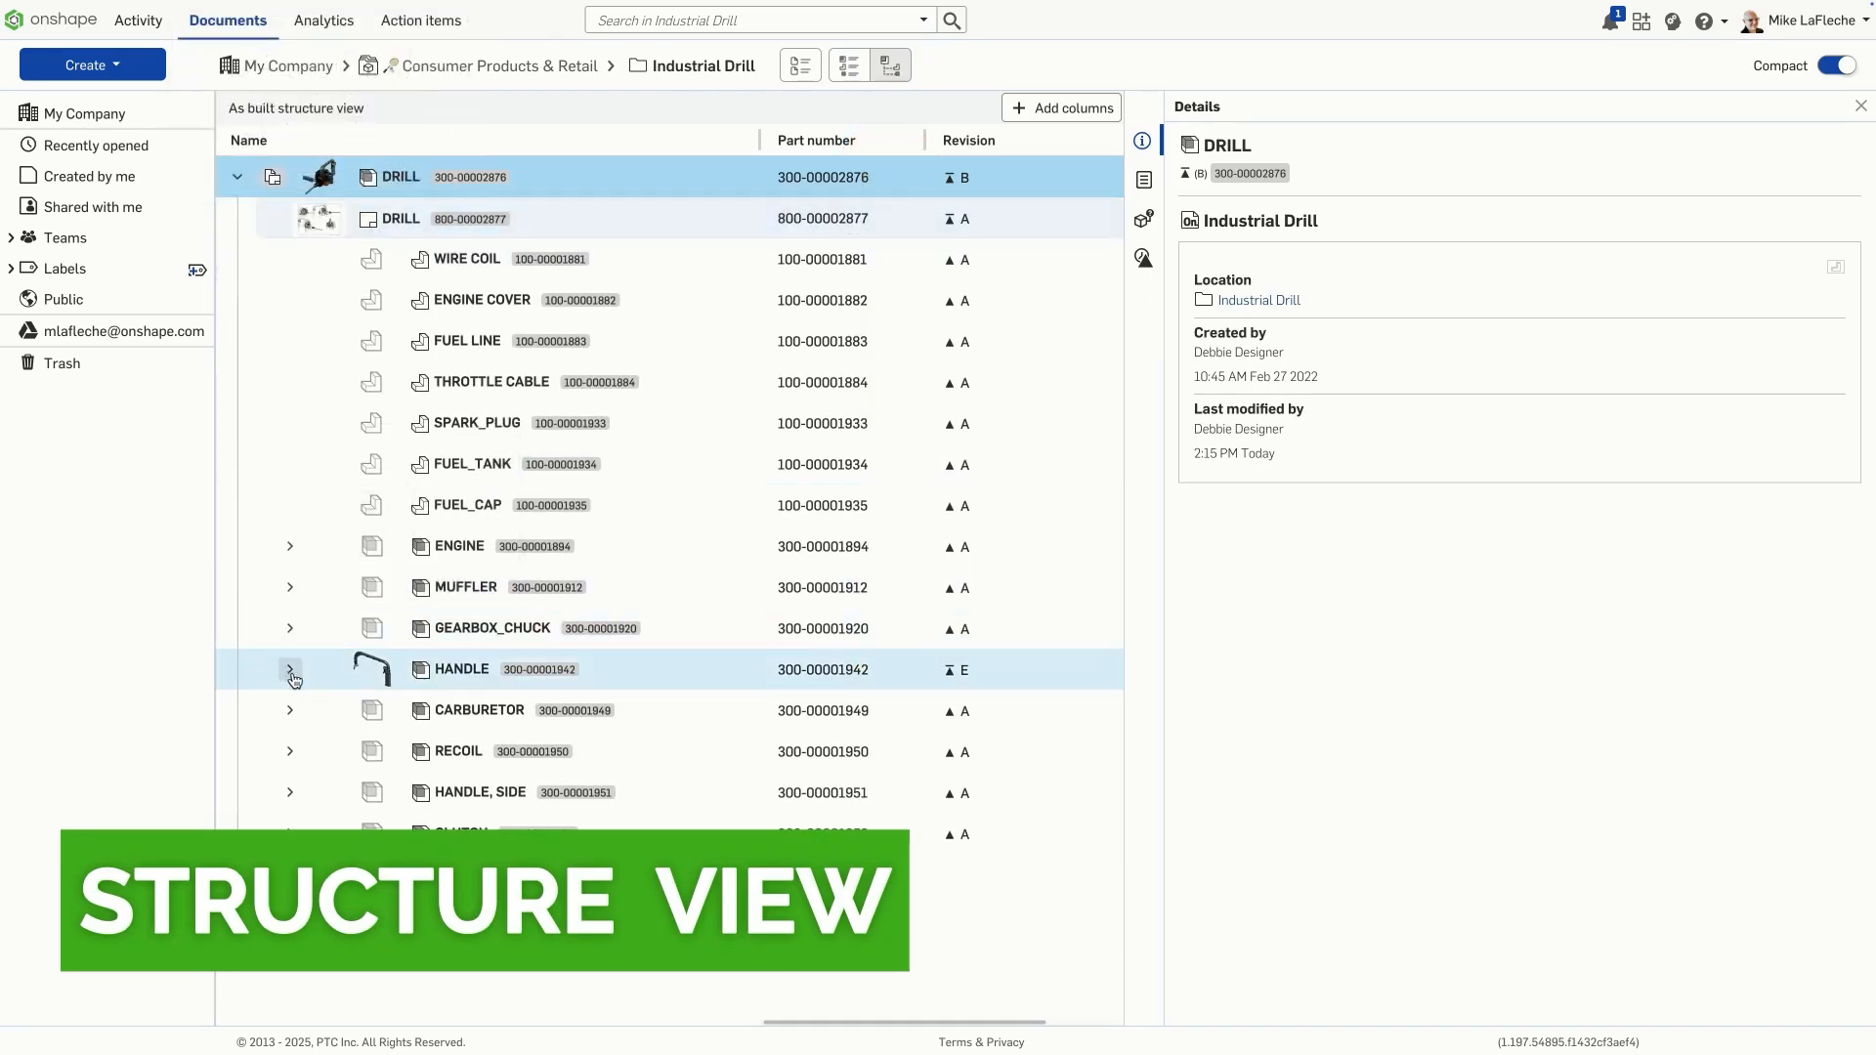
Expand HANDLE, then view HANDLE, MAIN's revision history, where-used and properties panels
{"action": "left_click", "coordinate": [289, 669]}
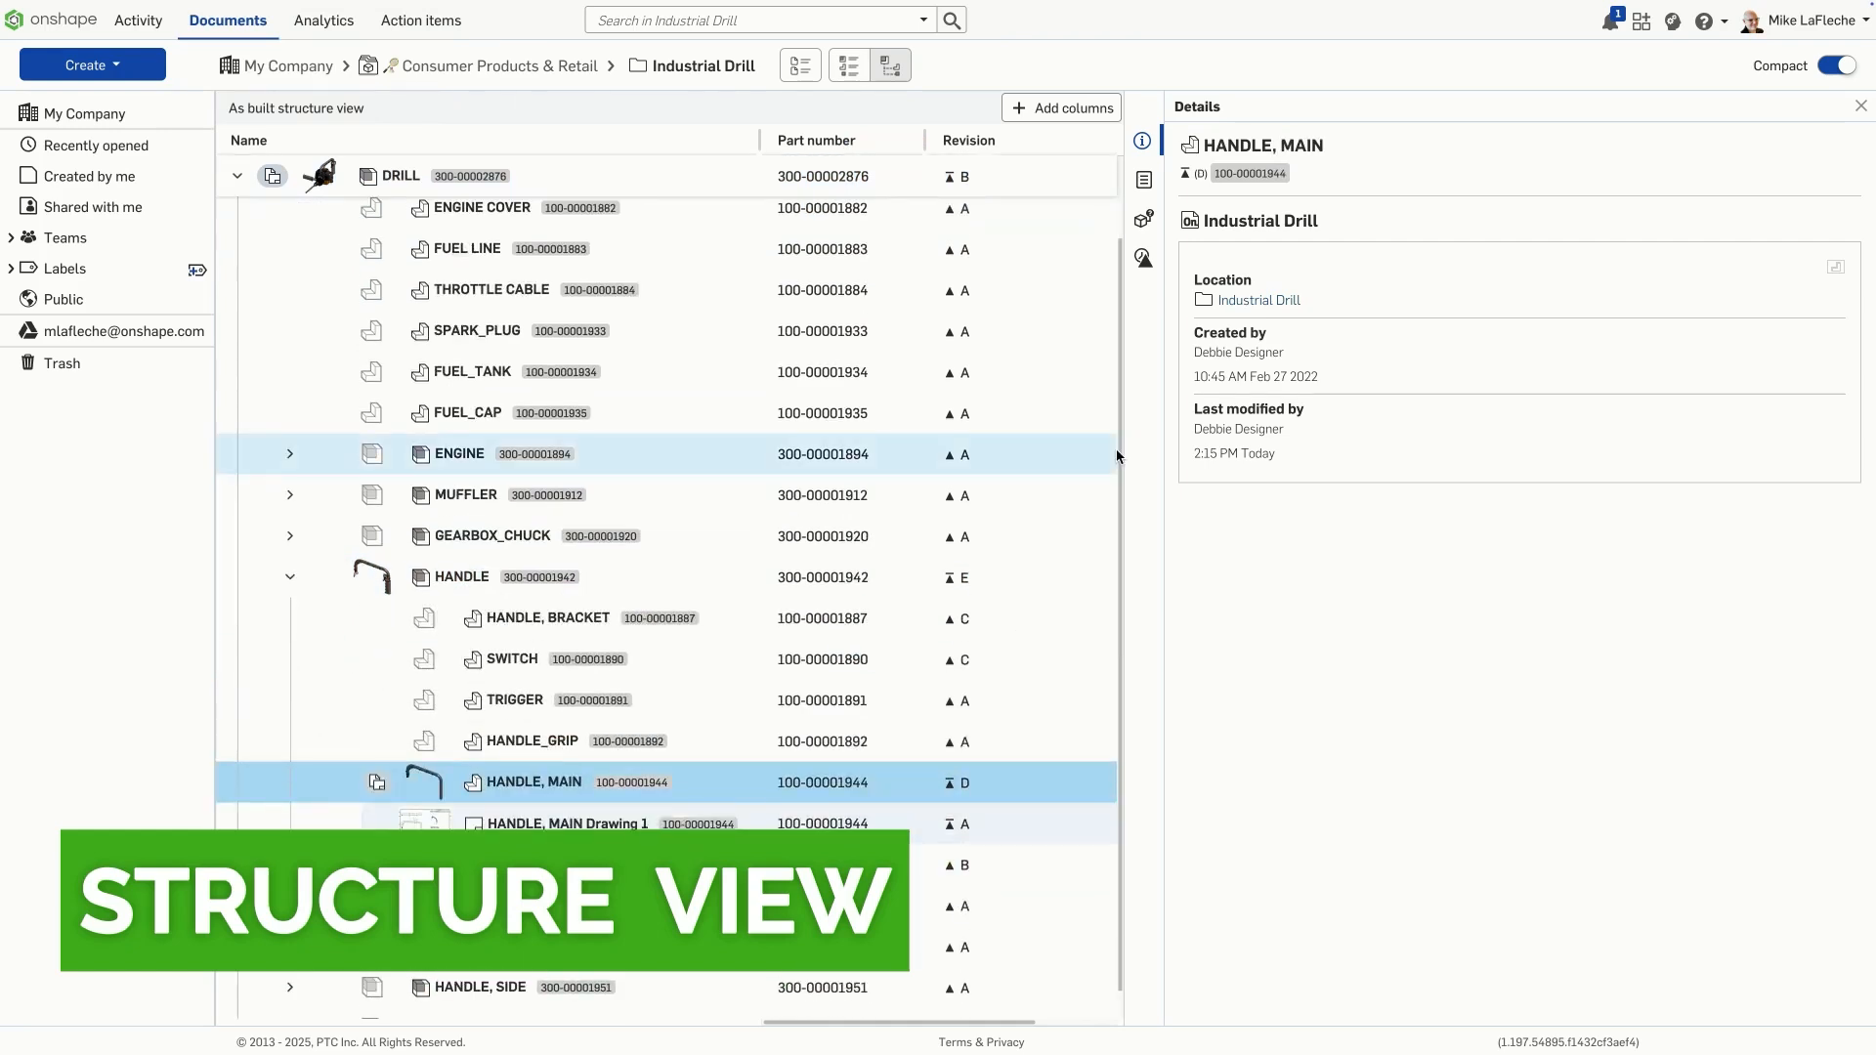
{"action": "left_click", "coordinate": [1142, 257]}
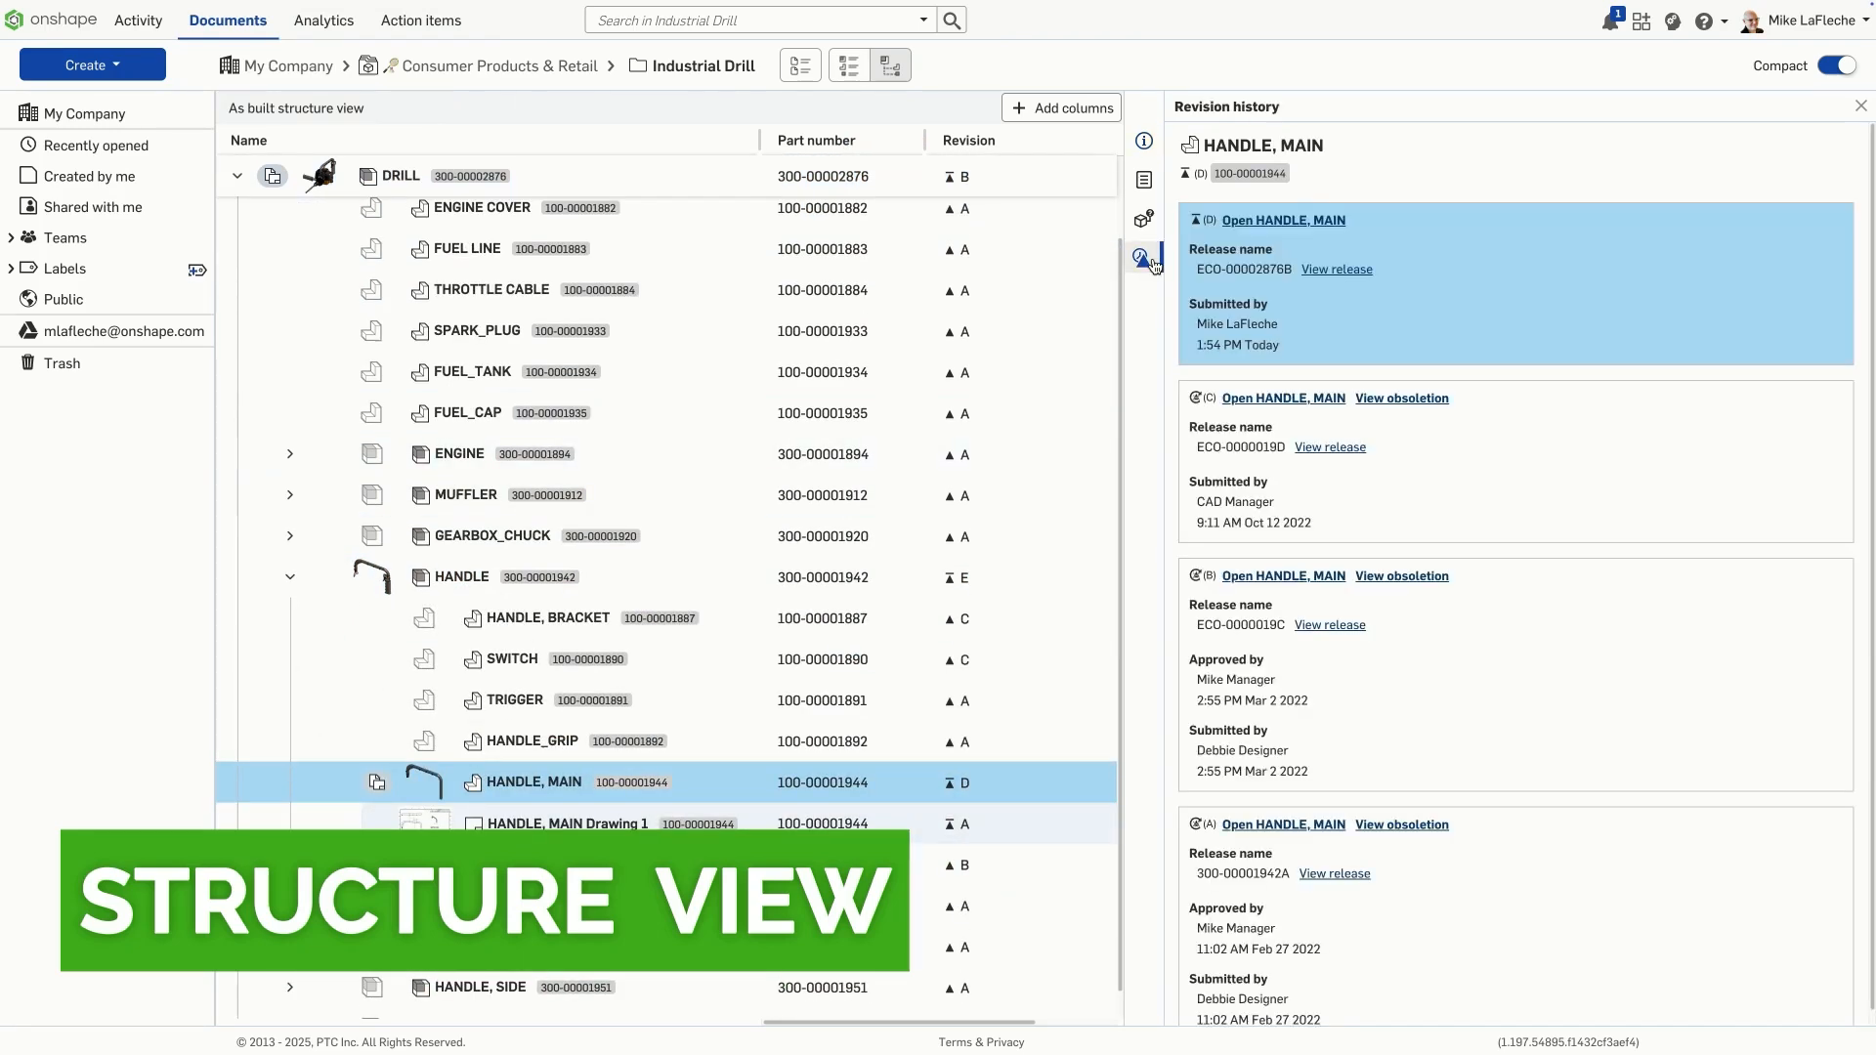
{"action": "left_click", "coordinate": [1142, 219]}
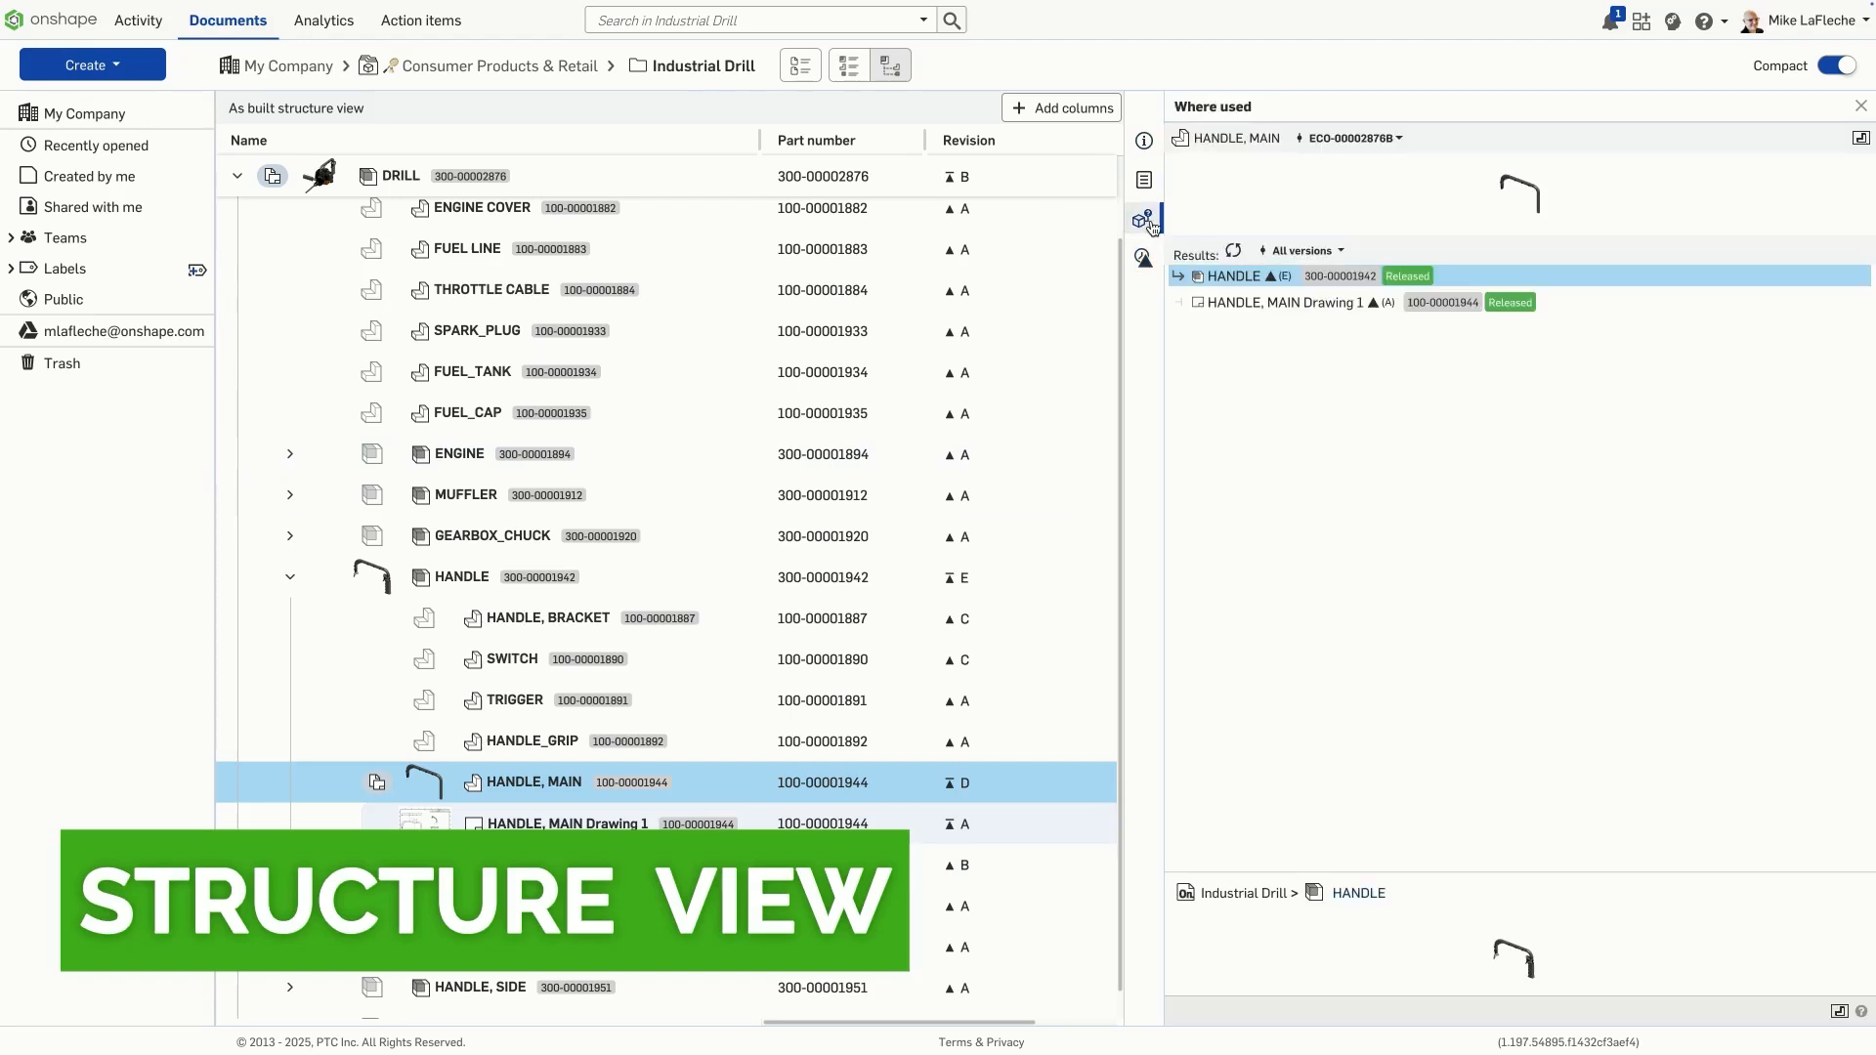
{"action": "left_click", "coordinate": [1143, 179]}
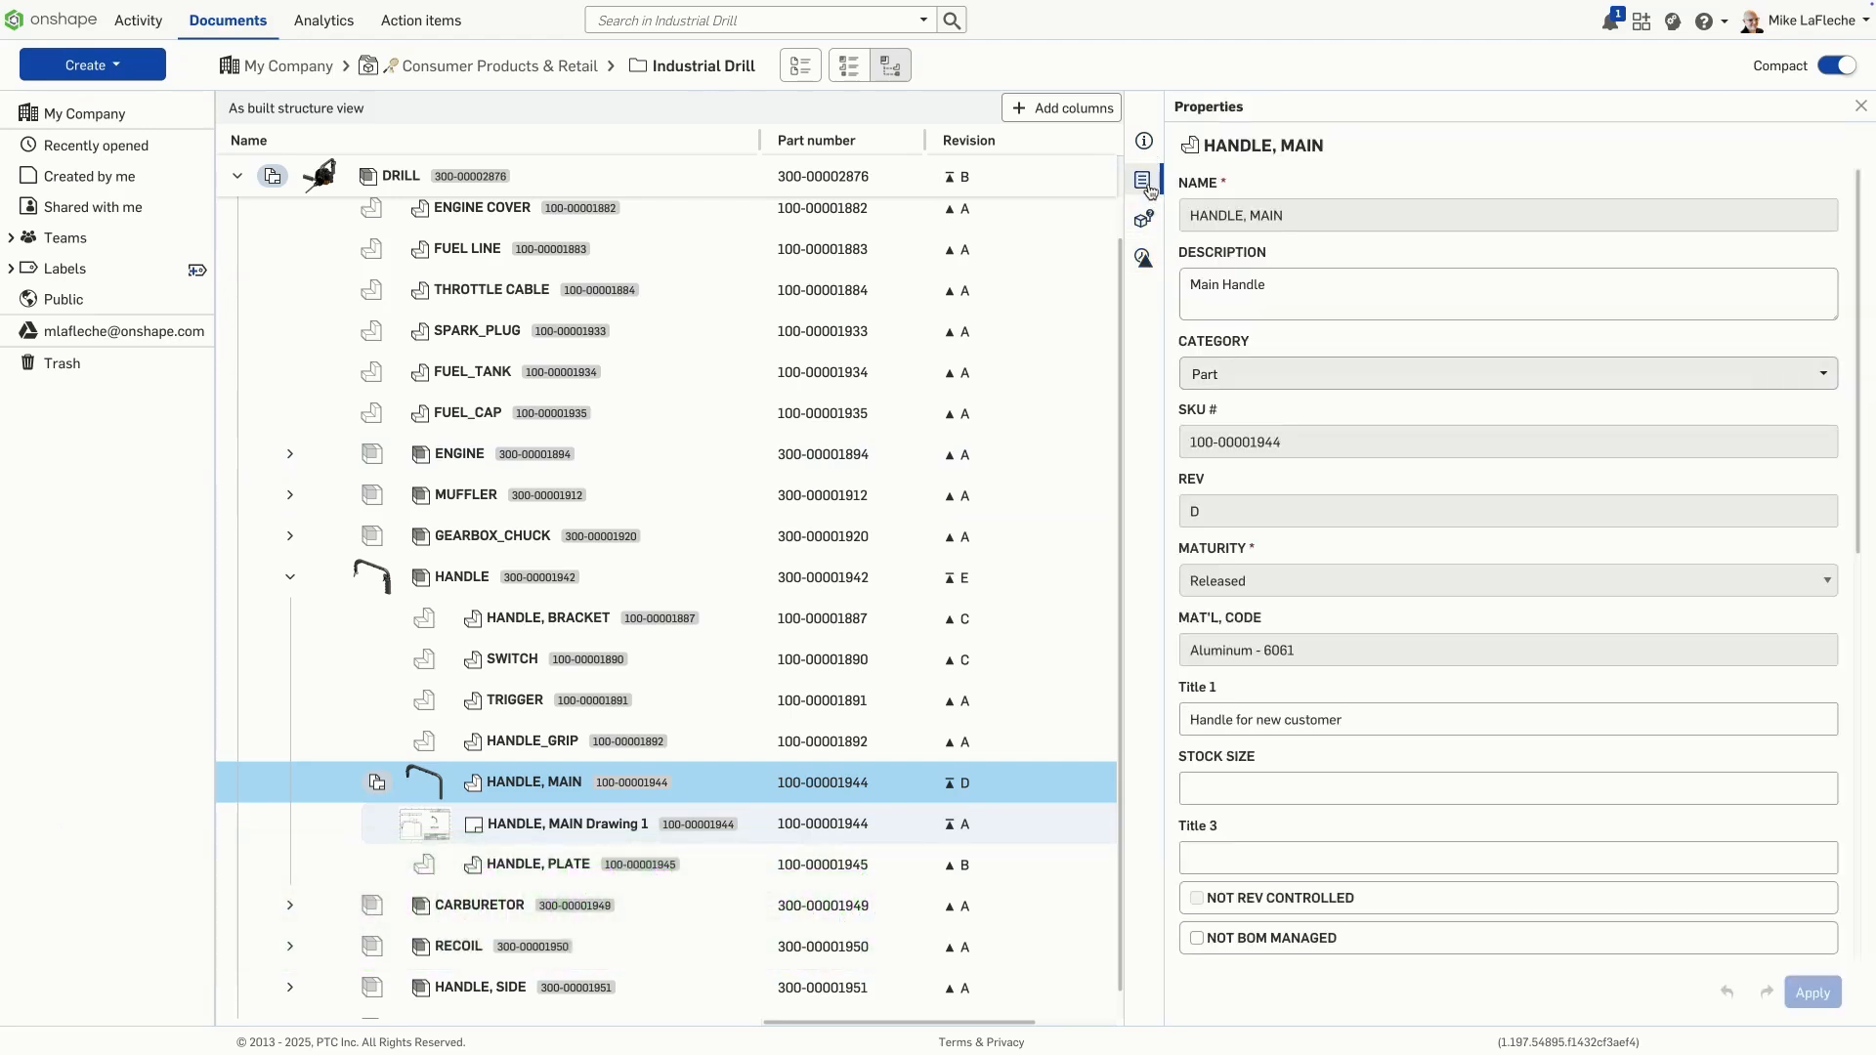